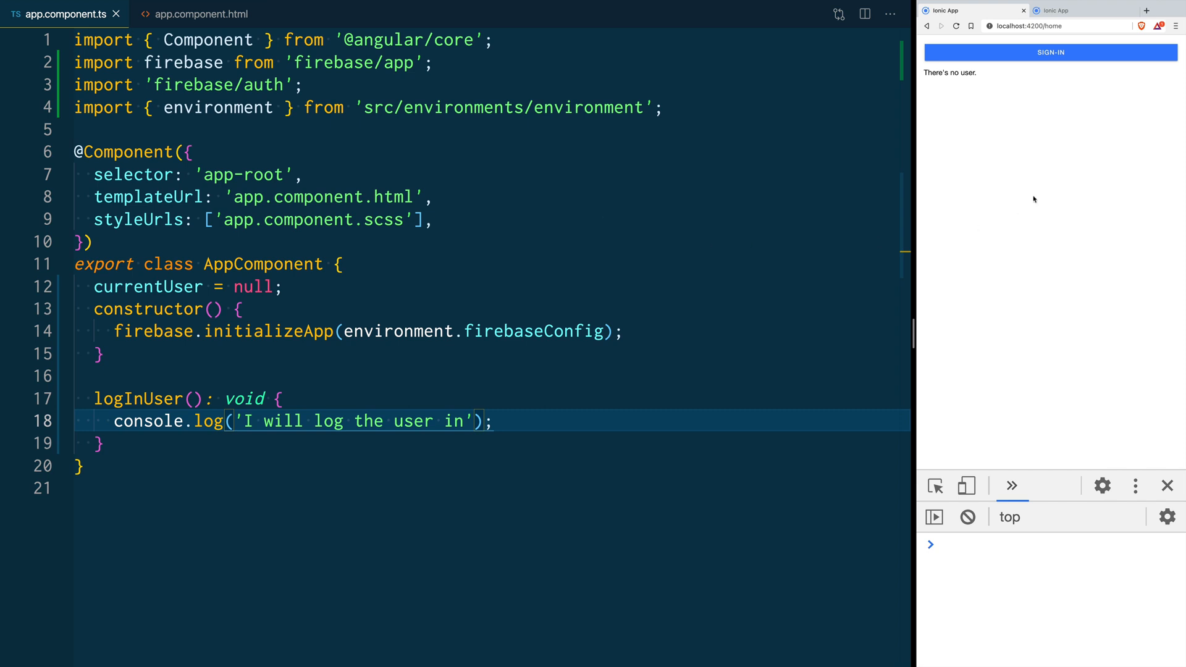
{"action": "mouse_move", "coordinate": [1027, 87]}
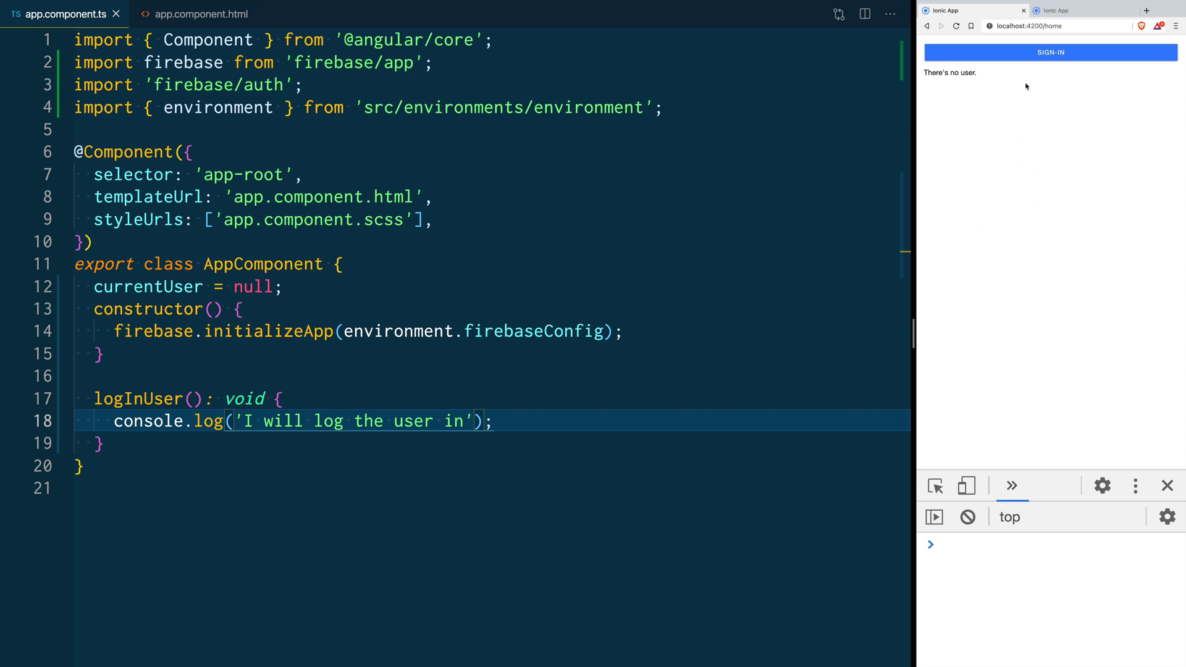
- Sign in twice from the running app to confirm it only logs 'I will log the user in'
{"action": "left_click", "coordinate": [1050, 52]}
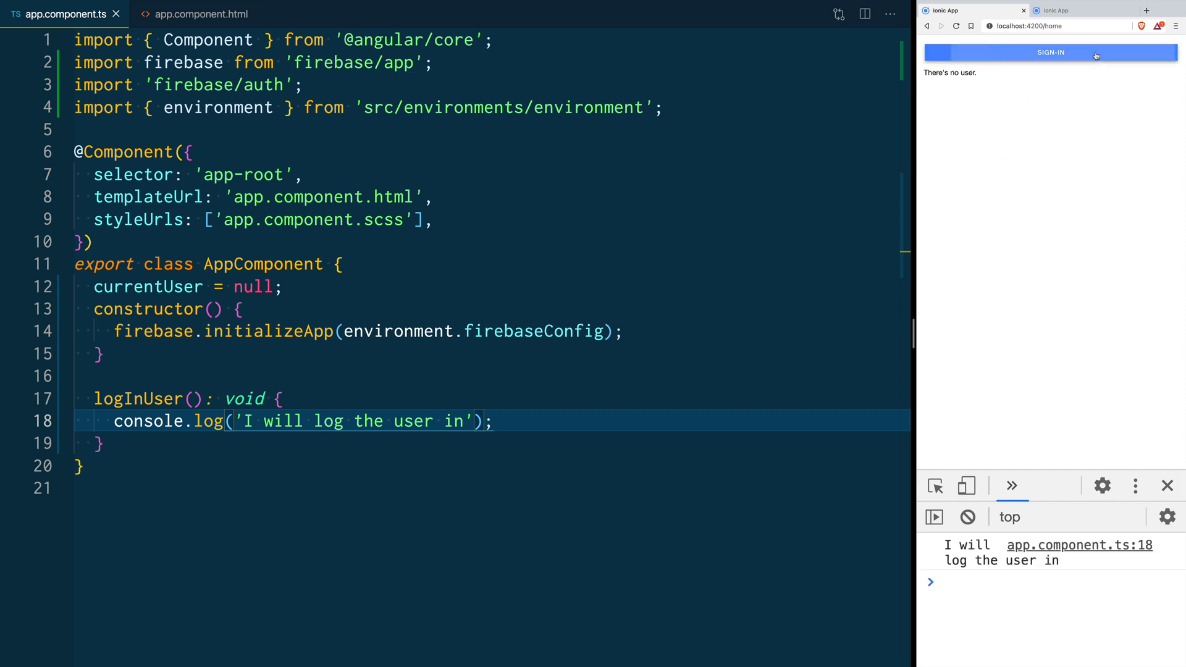
{"action": "left_click", "coordinate": [1051, 52]}
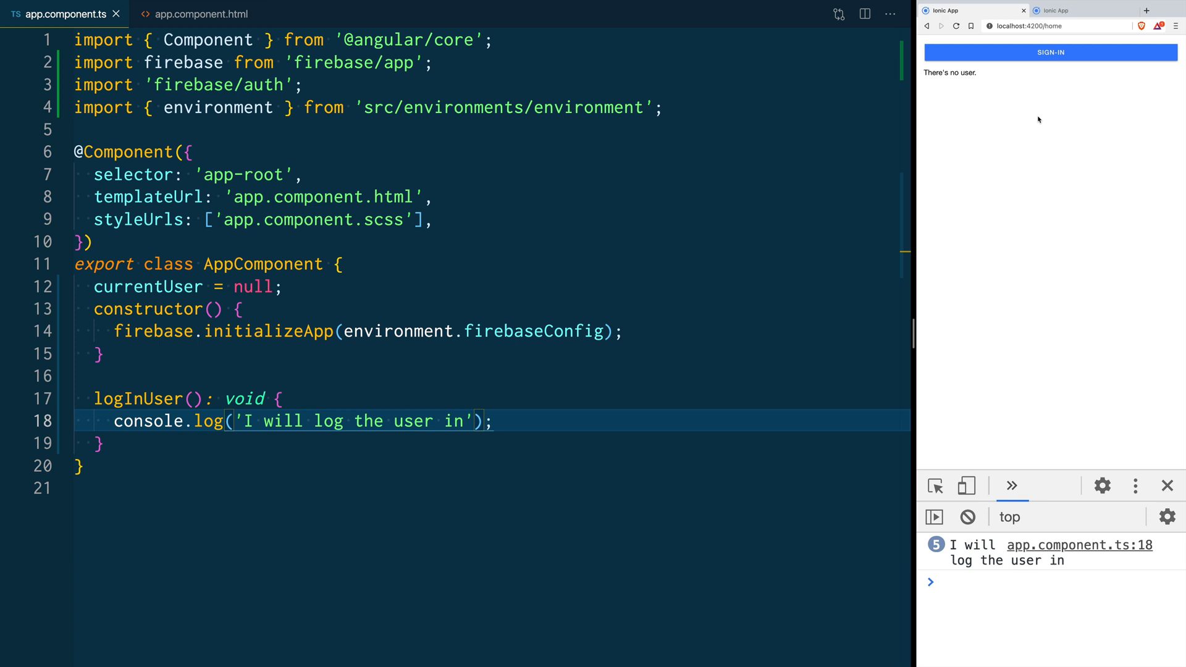
{"action": "mouse_move", "coordinate": [971, 101]}
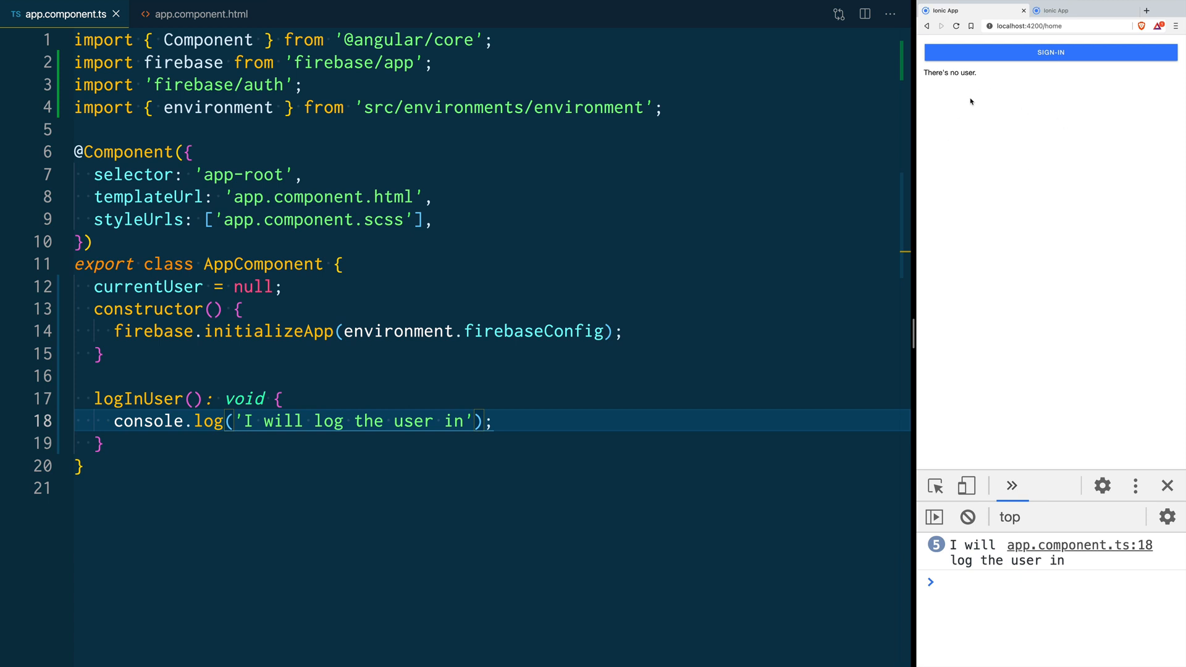
{"action": "mouse_move", "coordinate": [397, 250]}
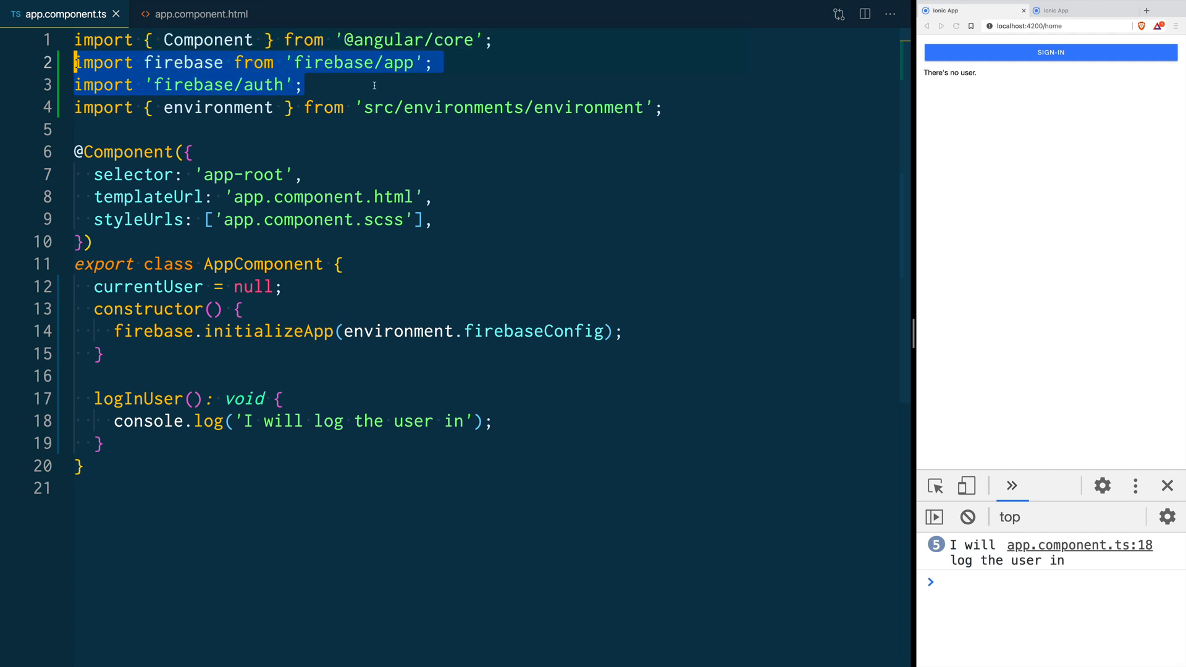
{"action": "mouse_move", "coordinate": [334, 98]}
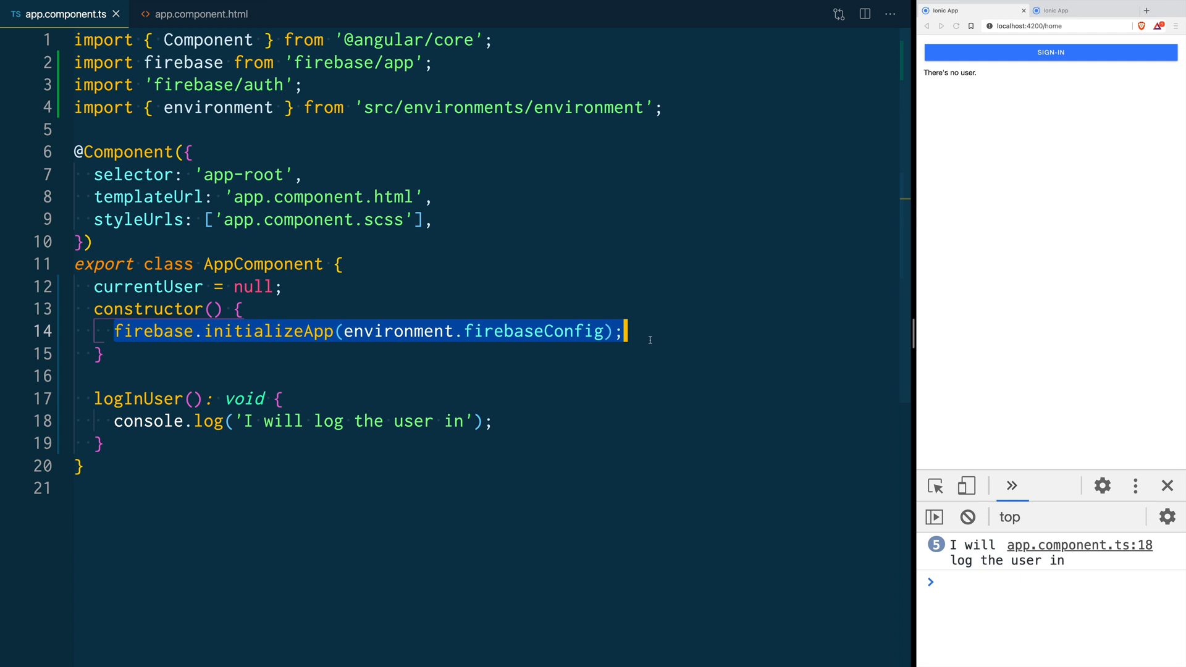
- Add firebase.auth().onAuthStateChanged((user) => (this.currentUser = user)); after initializeApp in the constructor
{"action": "left_click", "coordinate": [627, 331]}
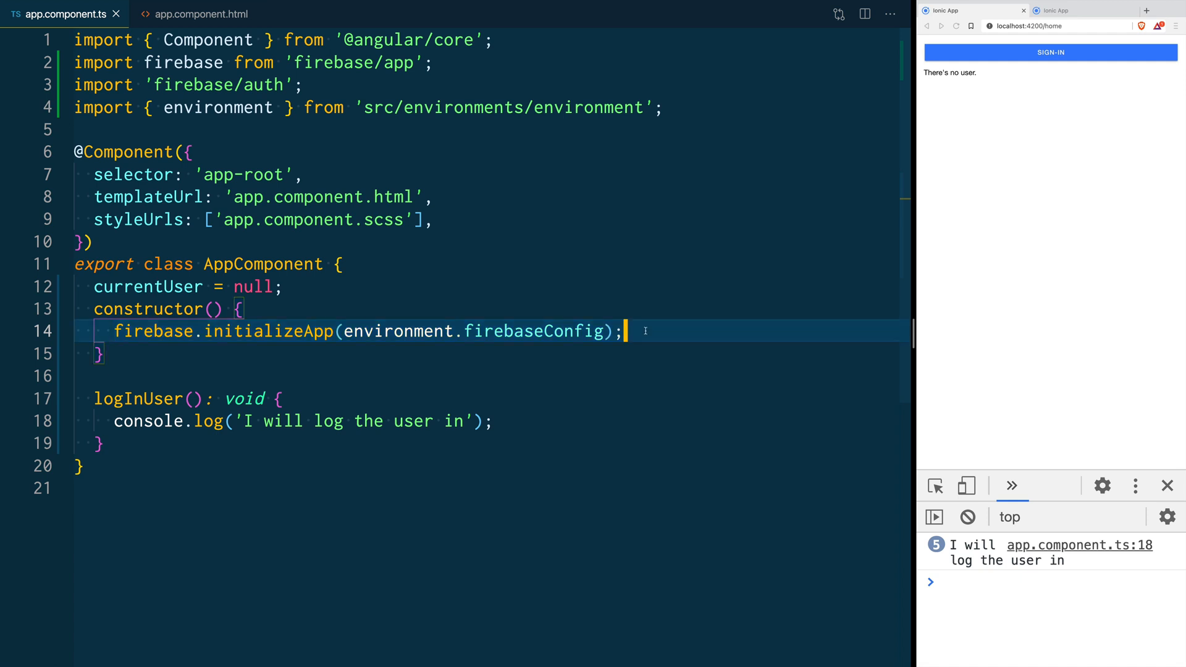
{"action": "key", "text": "Enter"}
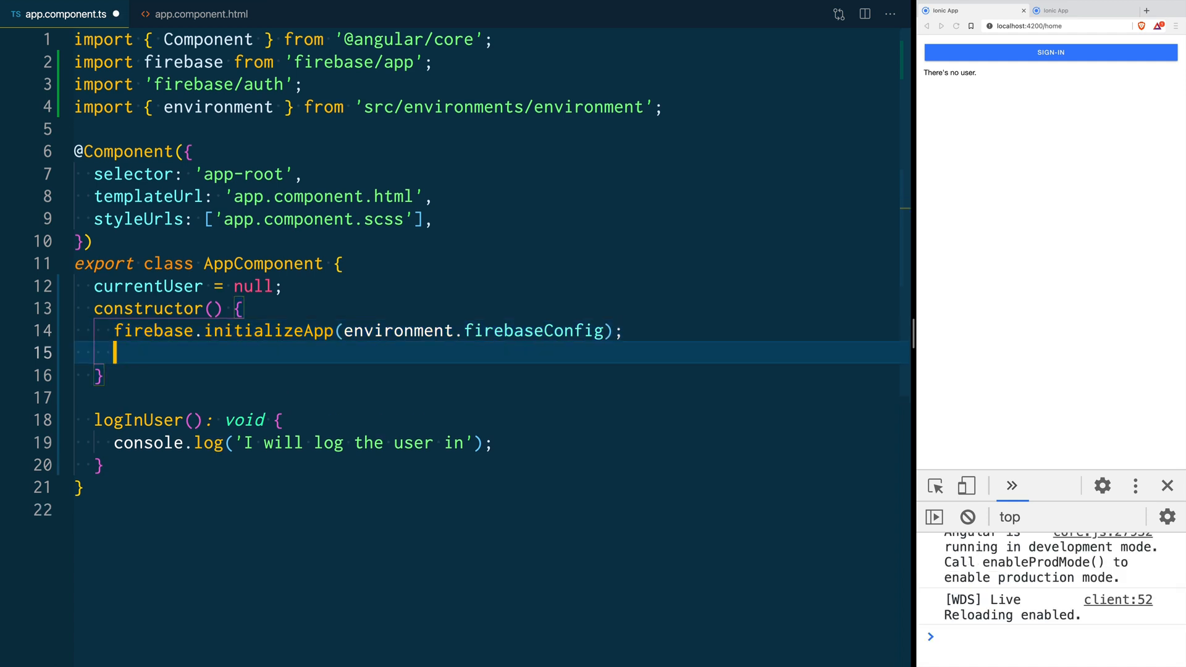
{"action": "type", "text": "firebase.auth().onAuthStateChanged((user) => (this.currentUser = user));"}
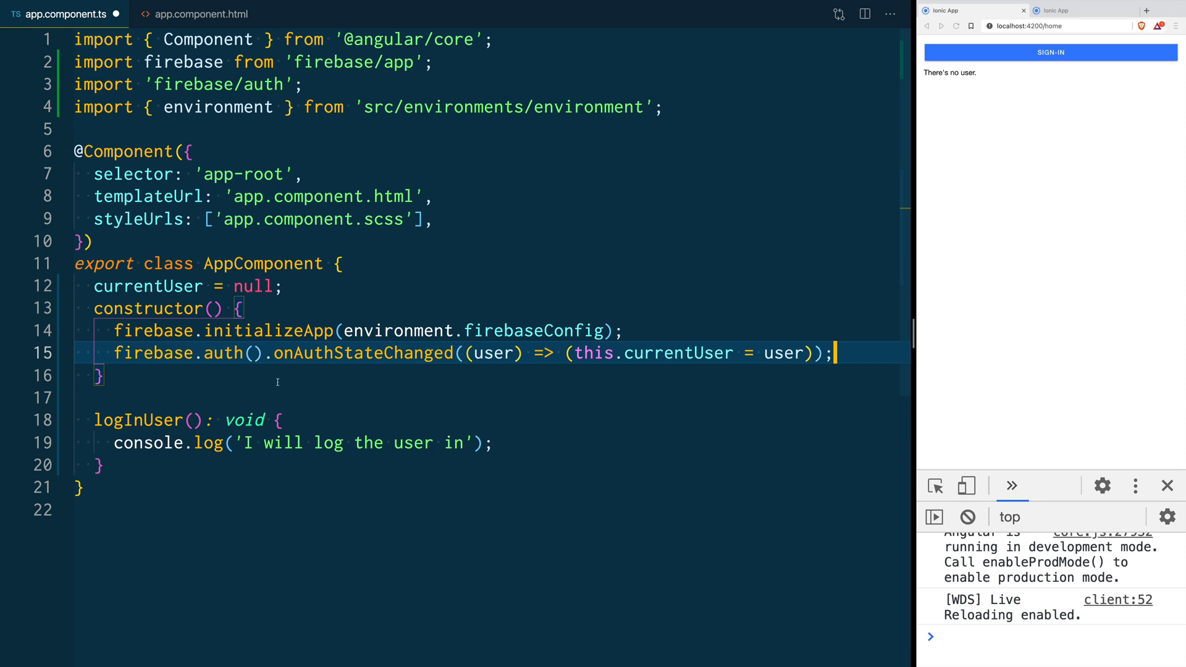
{"action": "double_click", "coordinate": [363, 353]}
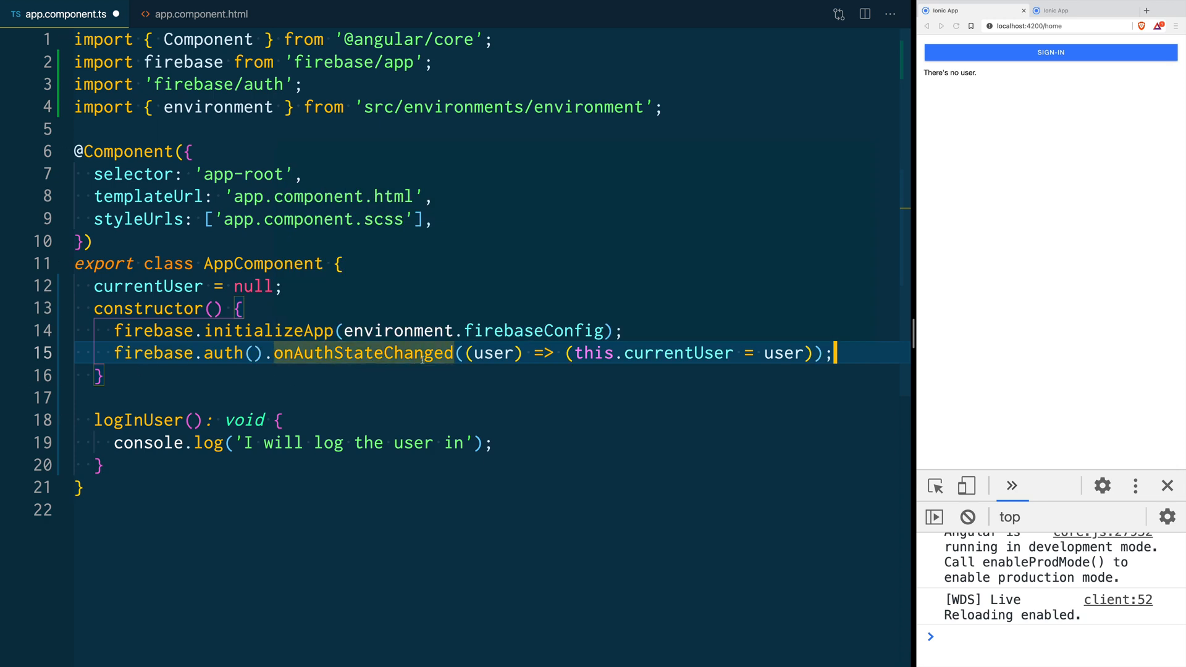
{"action": "left_click", "coordinate": [488, 370]}
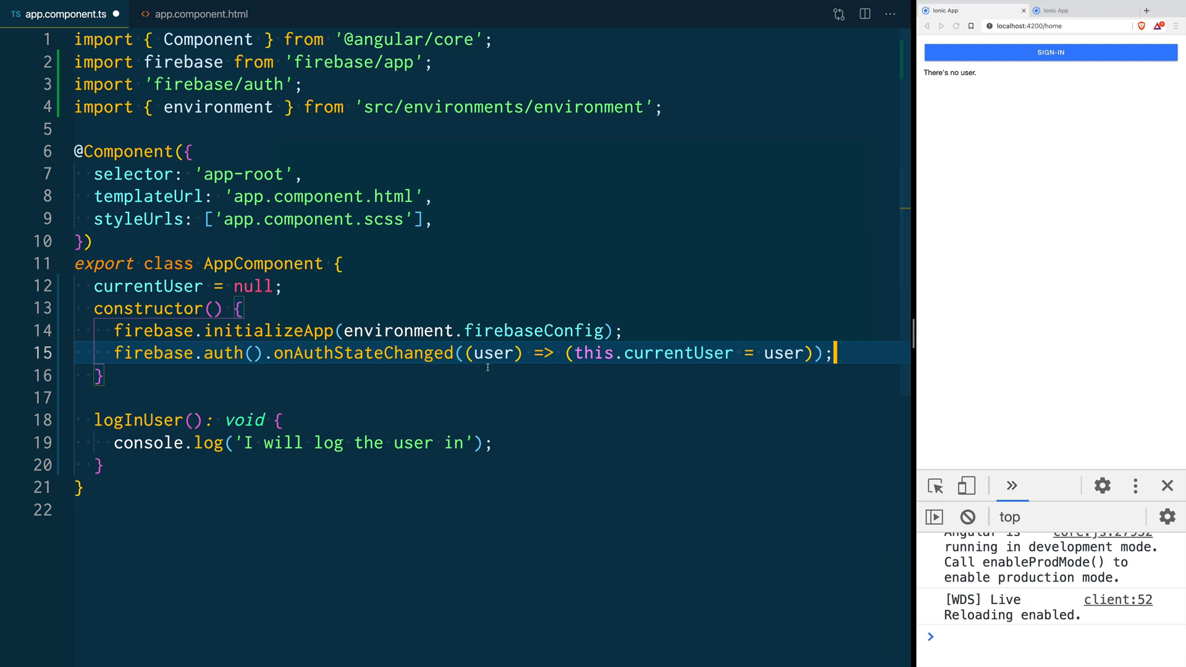
{"action": "mouse_move", "coordinate": [503, 373]}
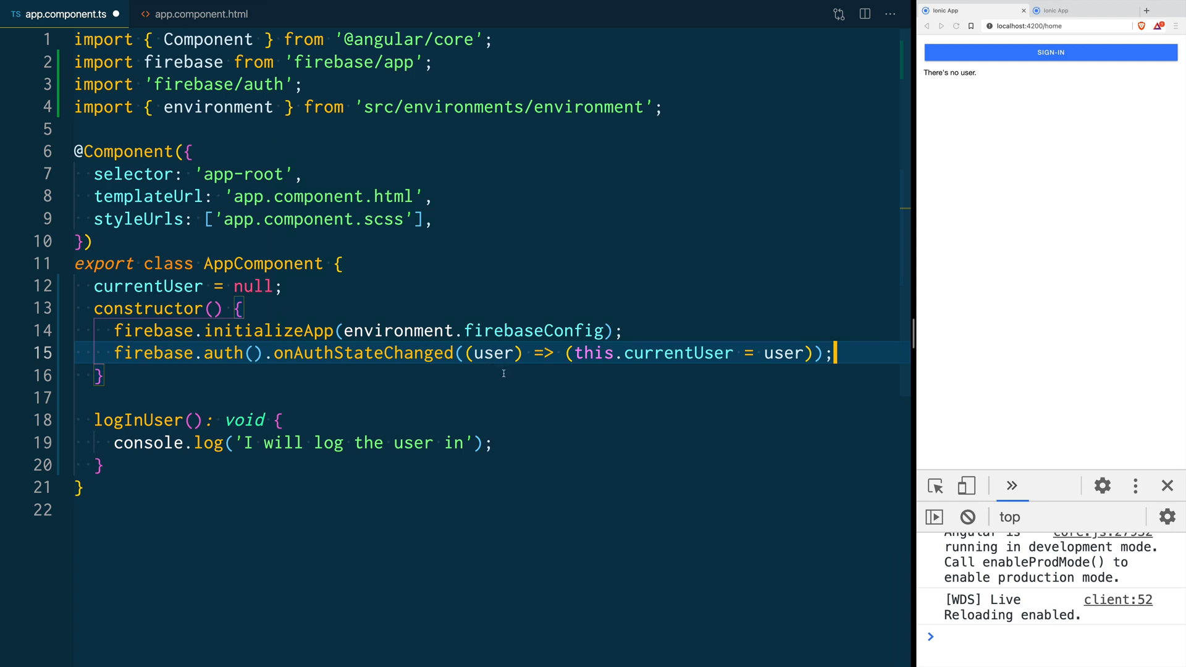
{"action": "double_click", "coordinate": [493, 353]}
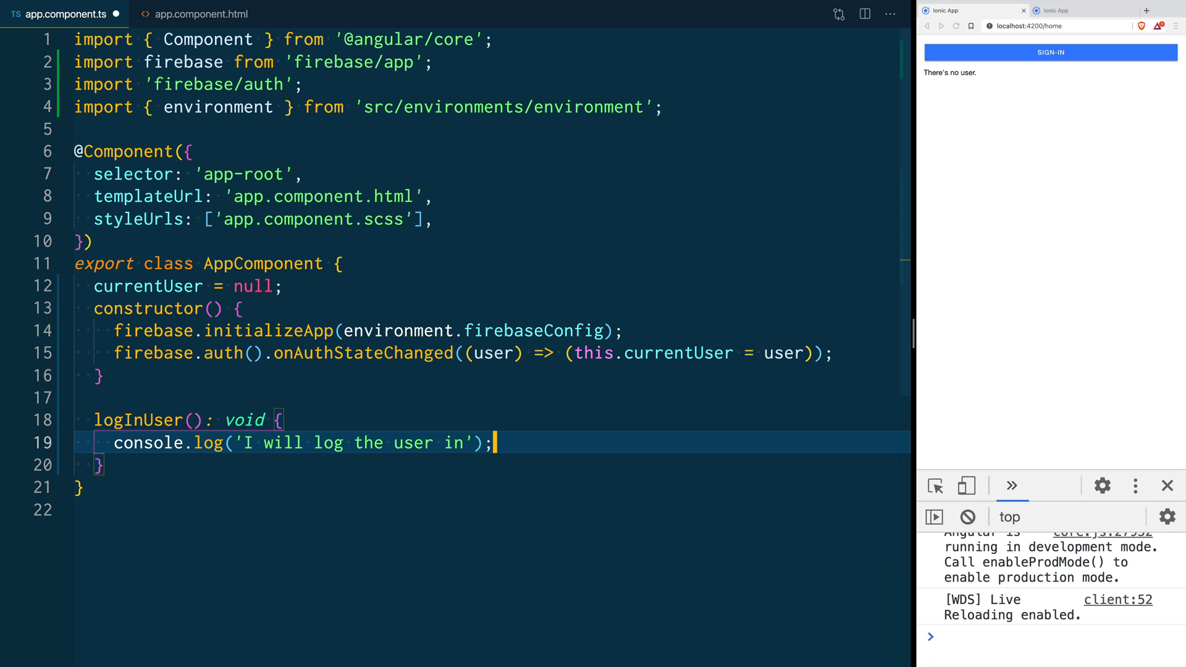
- In logInUser, call firebase.auth().setPersistence, trying 'local' and 'session' before settling on 'none'
{"action": "type", "text": "firebase.auth().setPersistence('none')"}
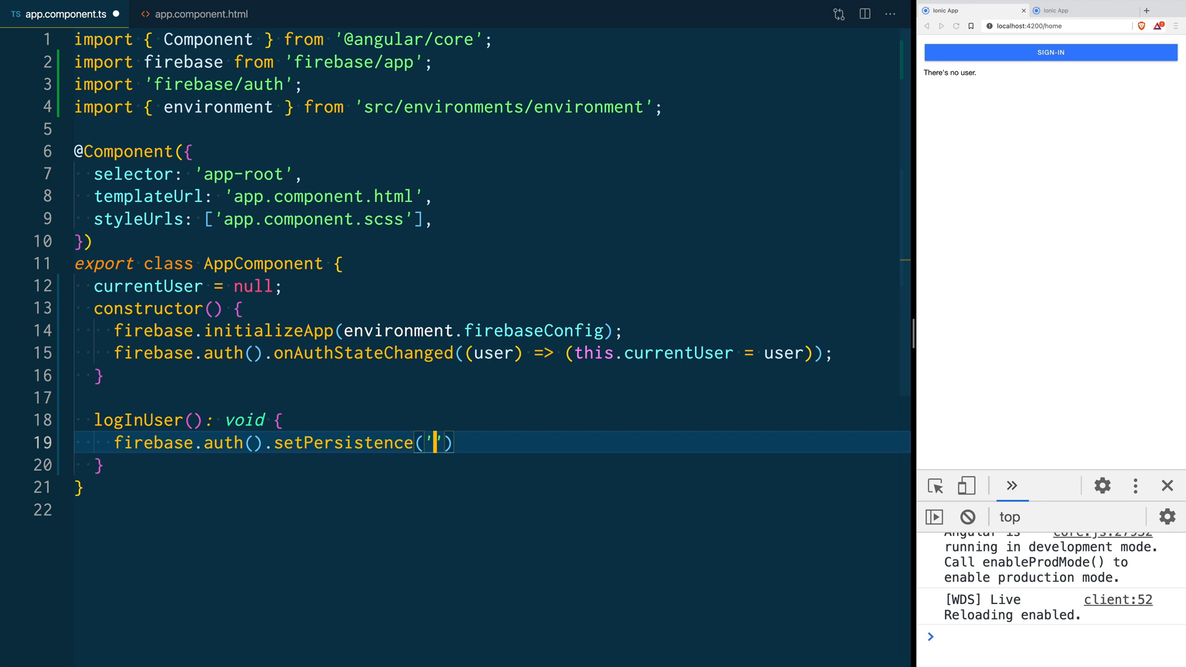
{"action": "type", "text": "local"}
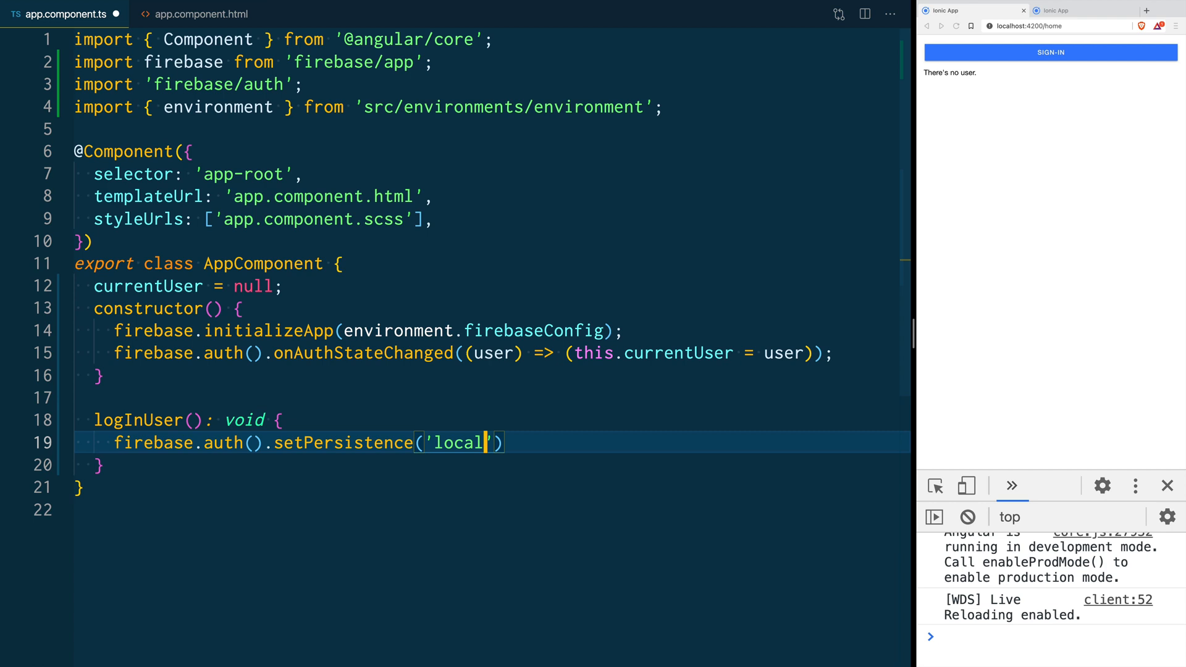
{"action": "double_click", "coordinate": [459, 442]}
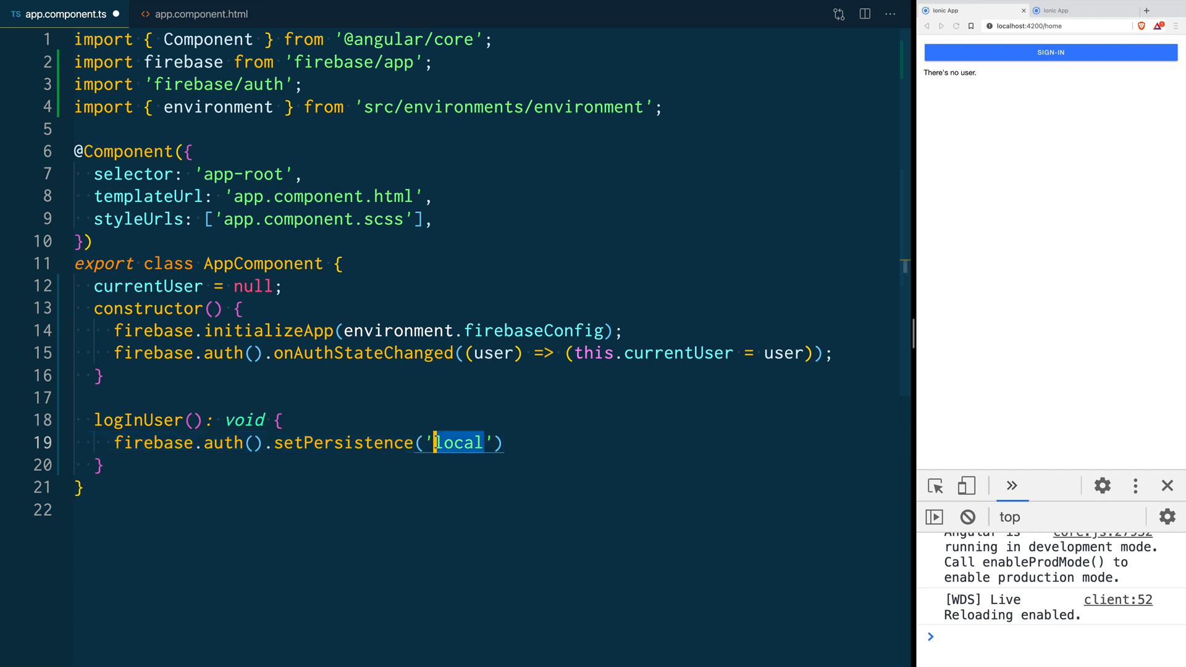
{"action": "type", "text": "session"}
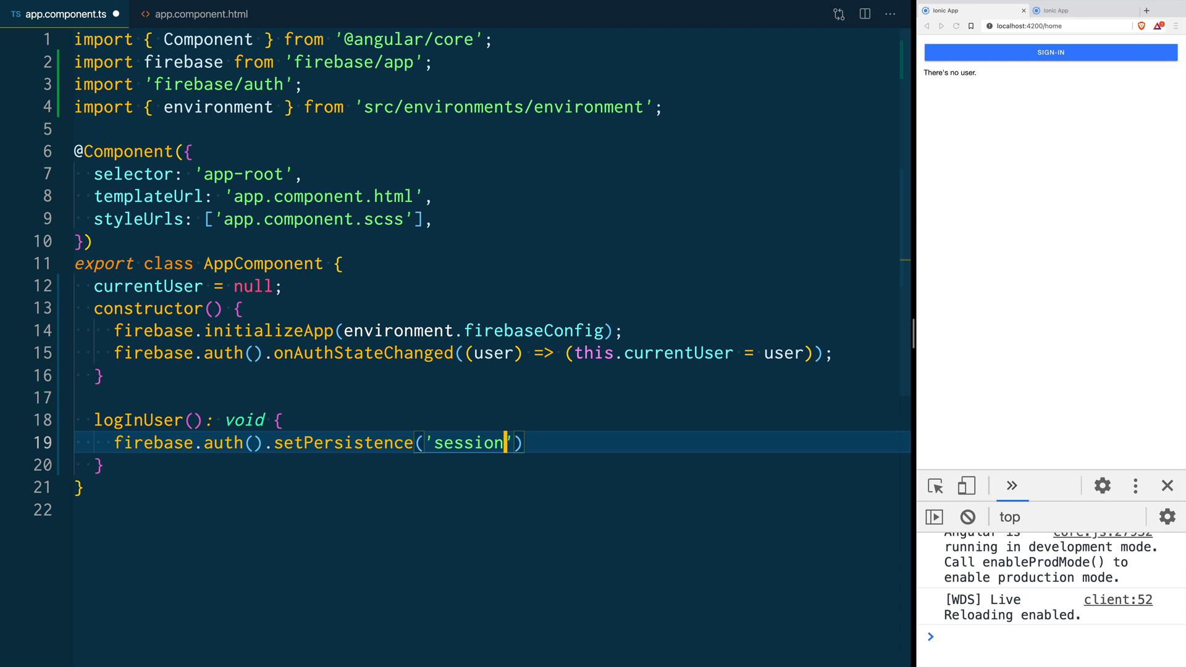
{"action": "type", "text": "none"}
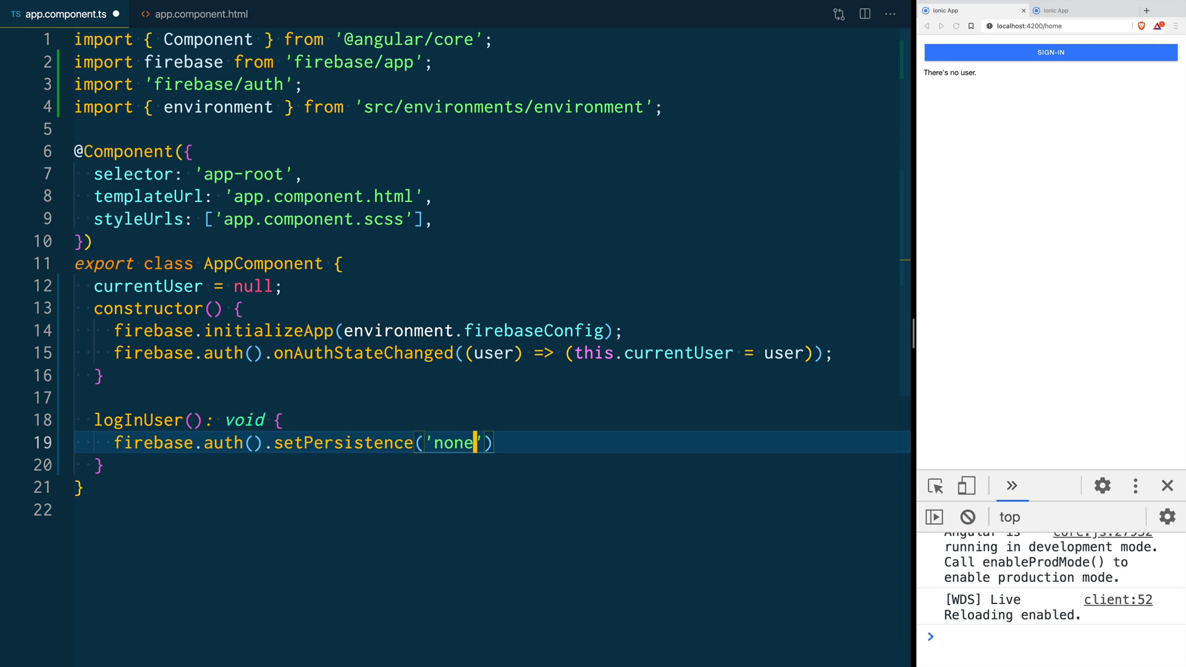
{"action": "type", "text": ".then"}
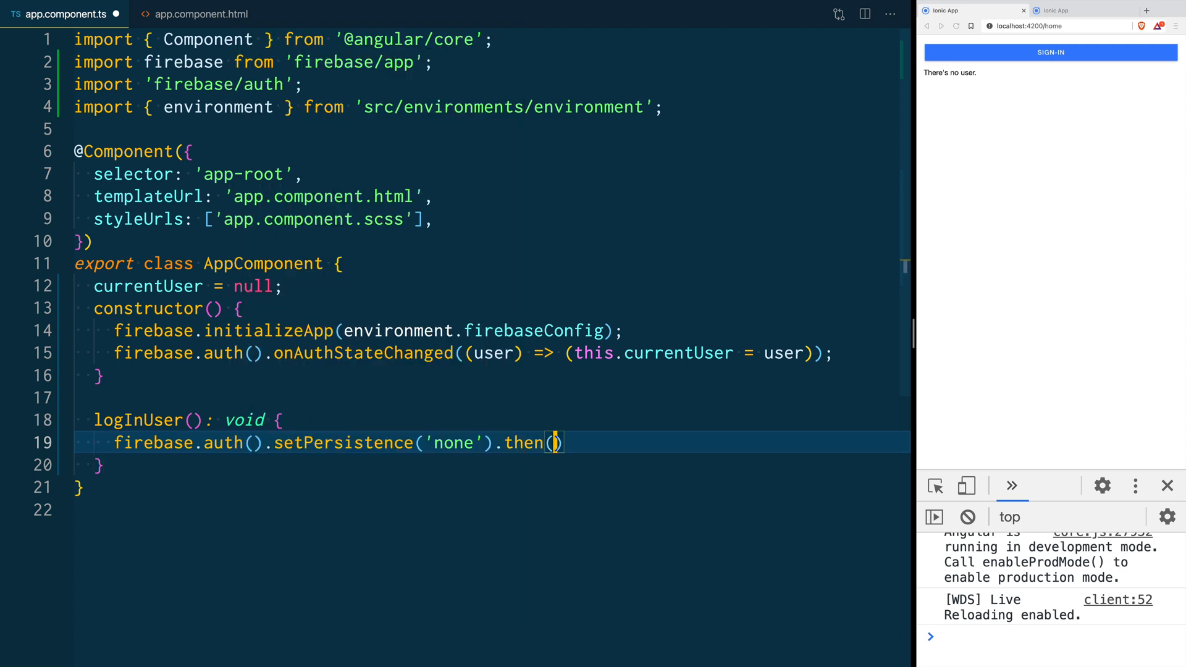
- In the callback, sign in with environment.email and environment.password, setting currentUser to userCredential.user
{"action": "type", "text": "() => {"}
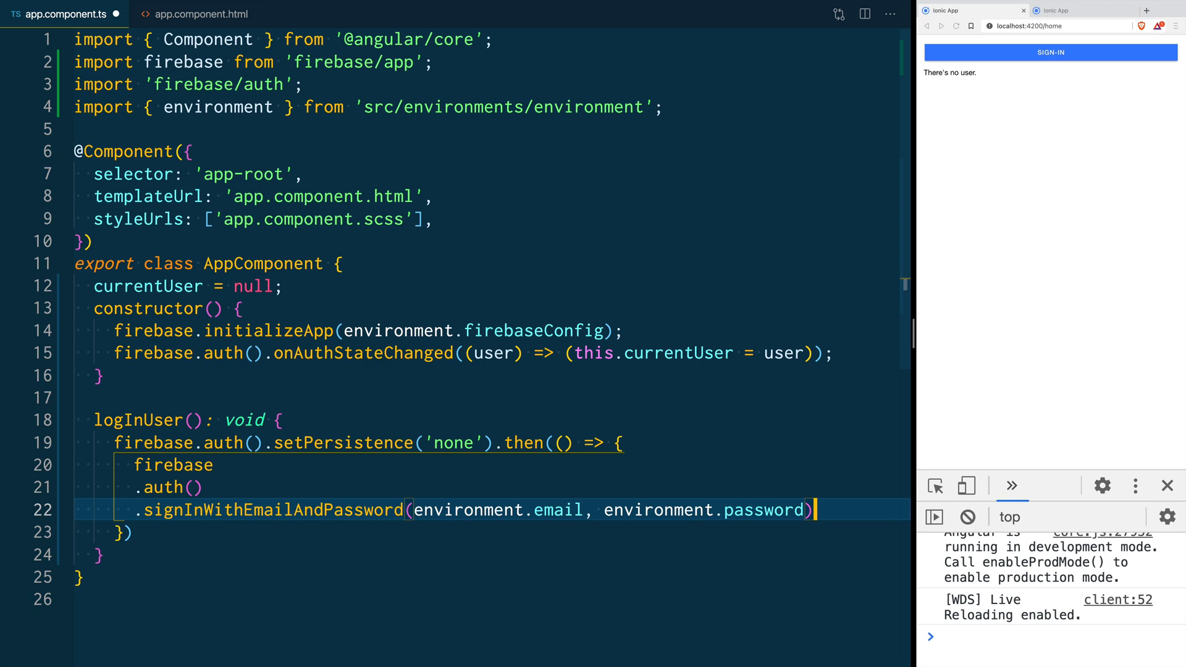
{"action": "type", "text": ".then();"}
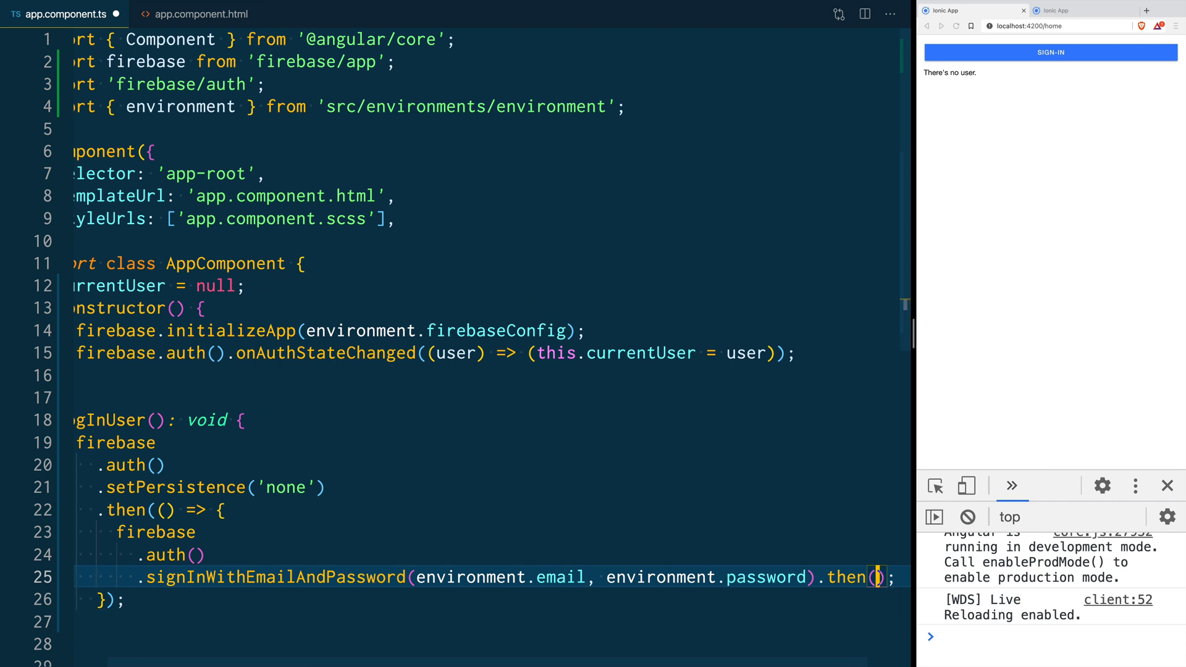
{"action": "type", "text": "userCredential) => (this.currentUser = userCredential));"}
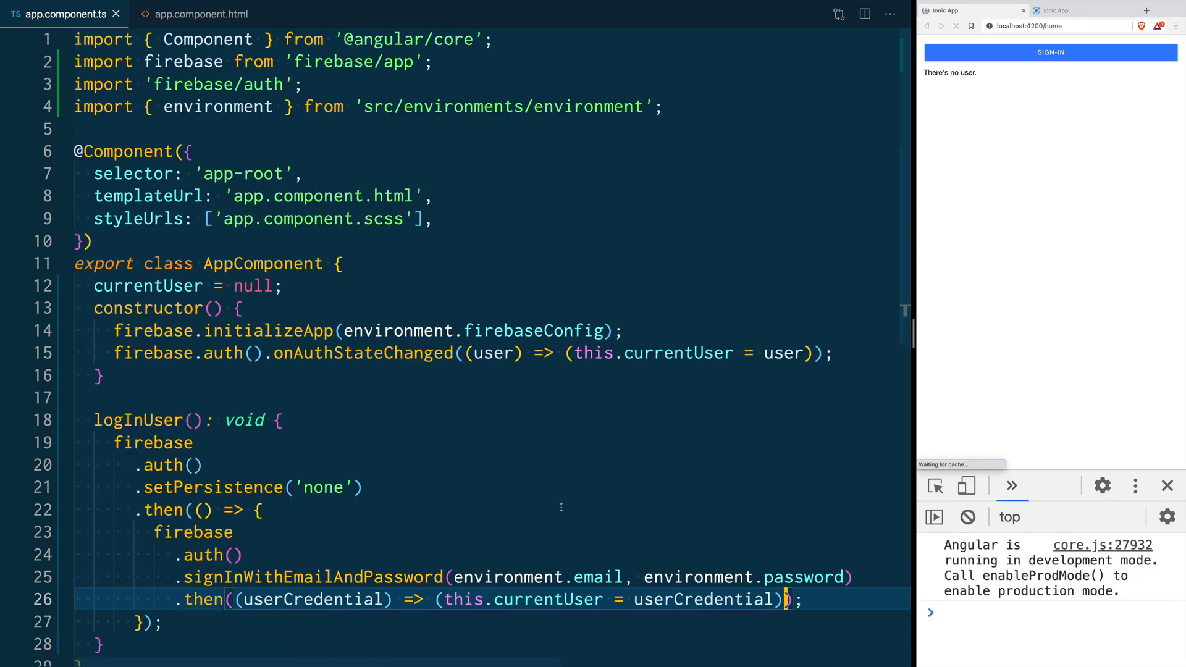
{"action": "type", "text": ".user"}
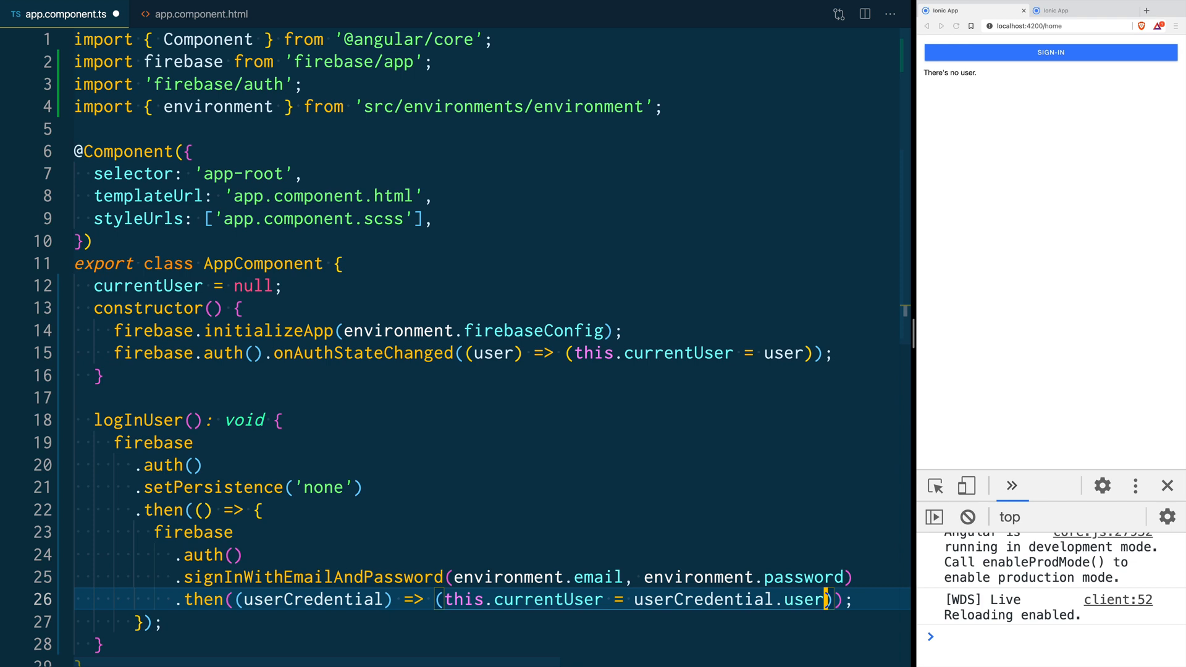
{"action": "scroll", "scroll_direction": "down", "scroll_amount": 3}
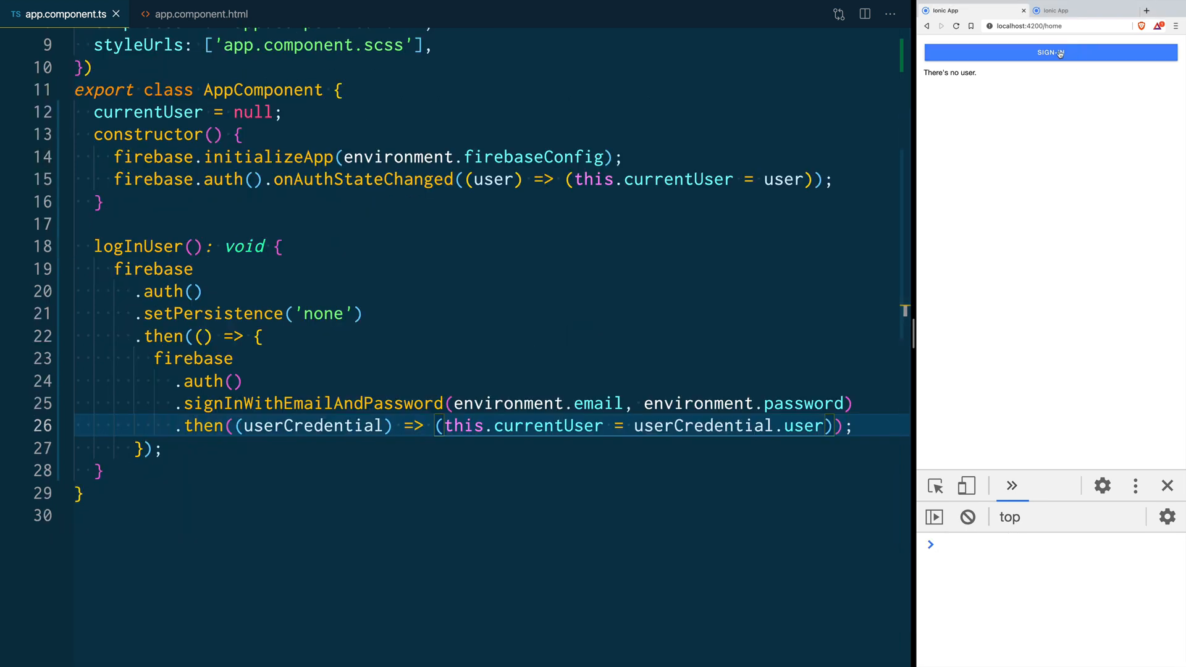
{"action": "left_click", "coordinate": [1049, 52]}
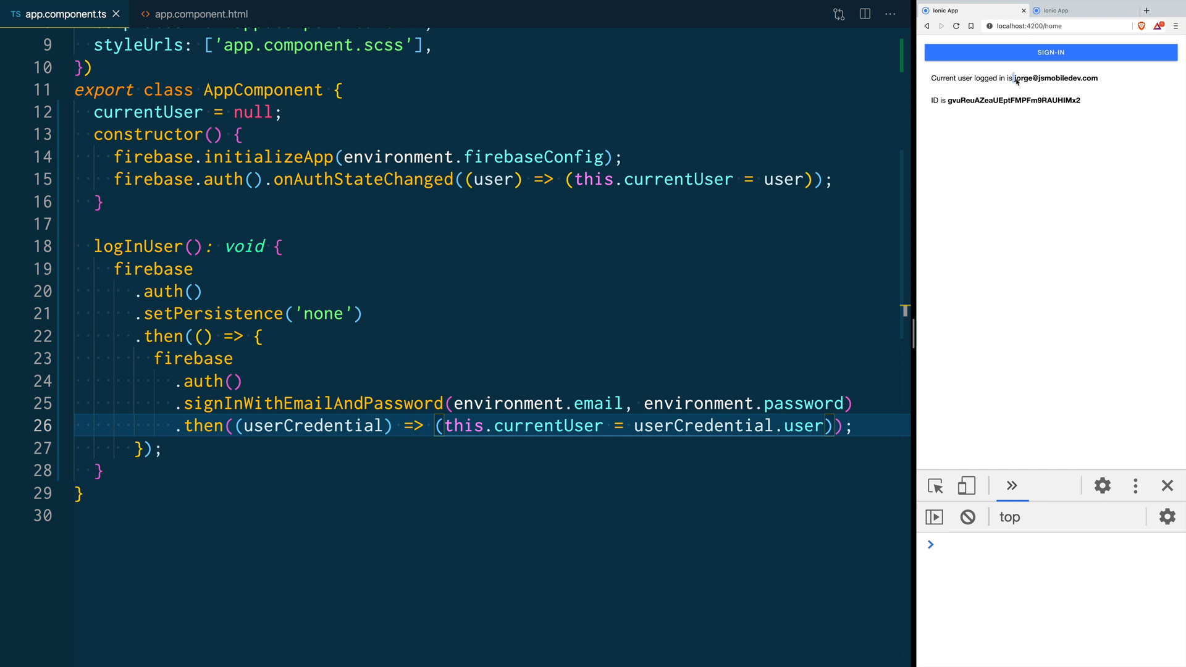
{"action": "double_click", "coordinate": [1014, 100]}
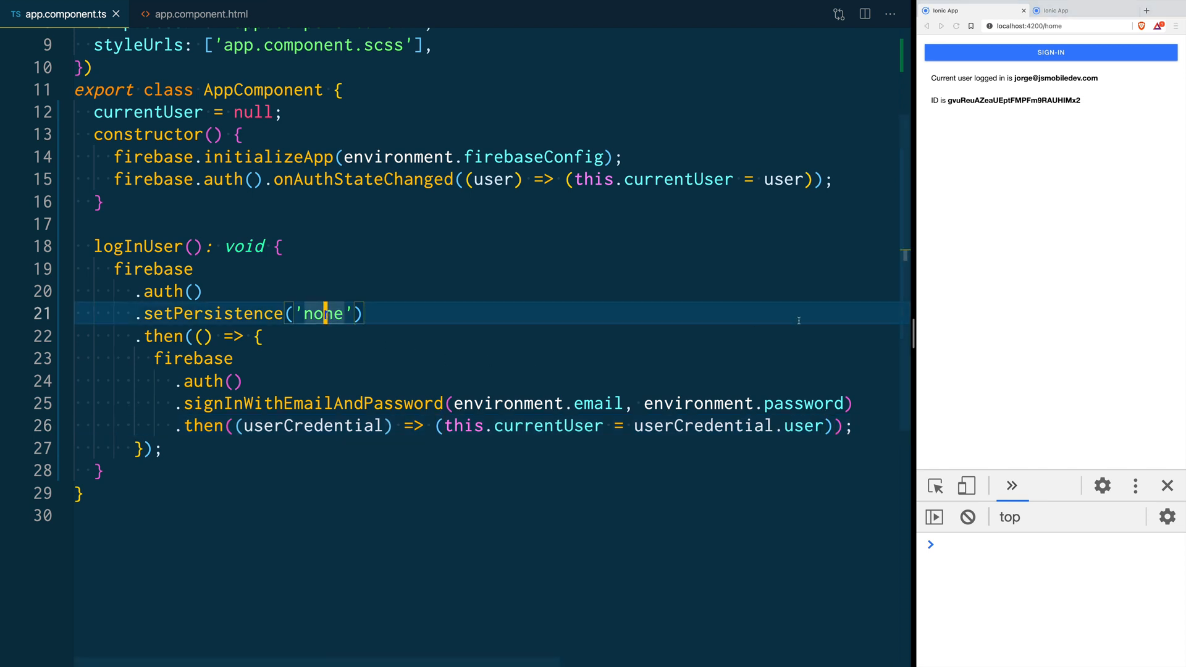
{"action": "left_click", "coordinate": [956, 26]}
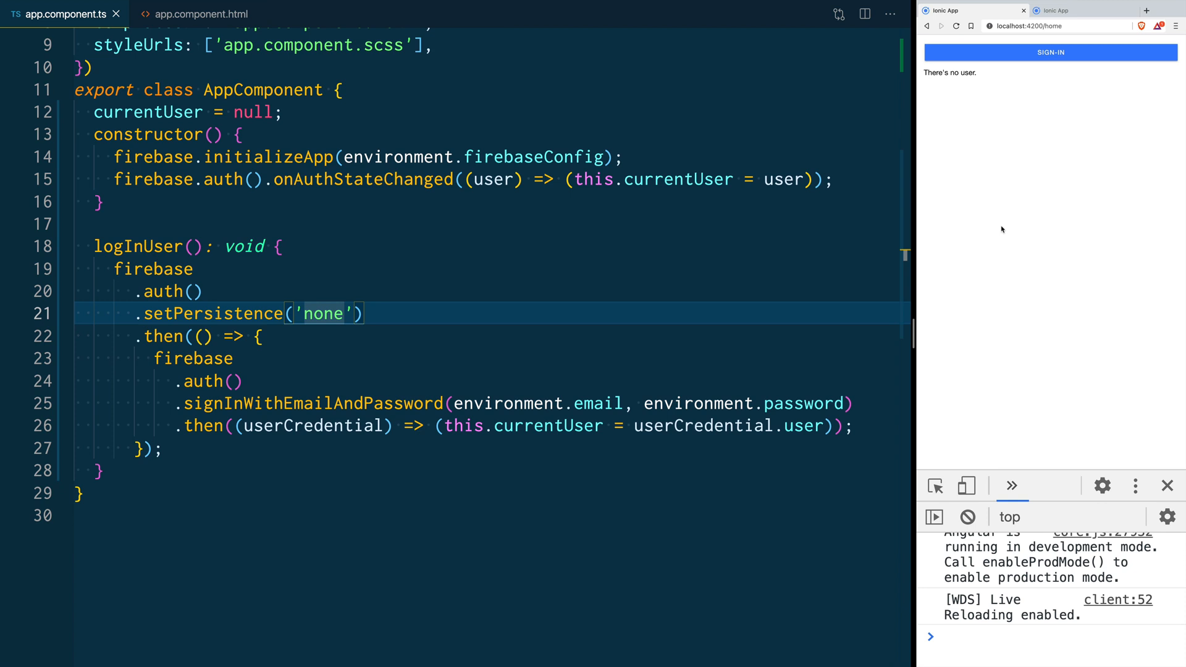
{"action": "double_click", "coordinate": [322, 313]}
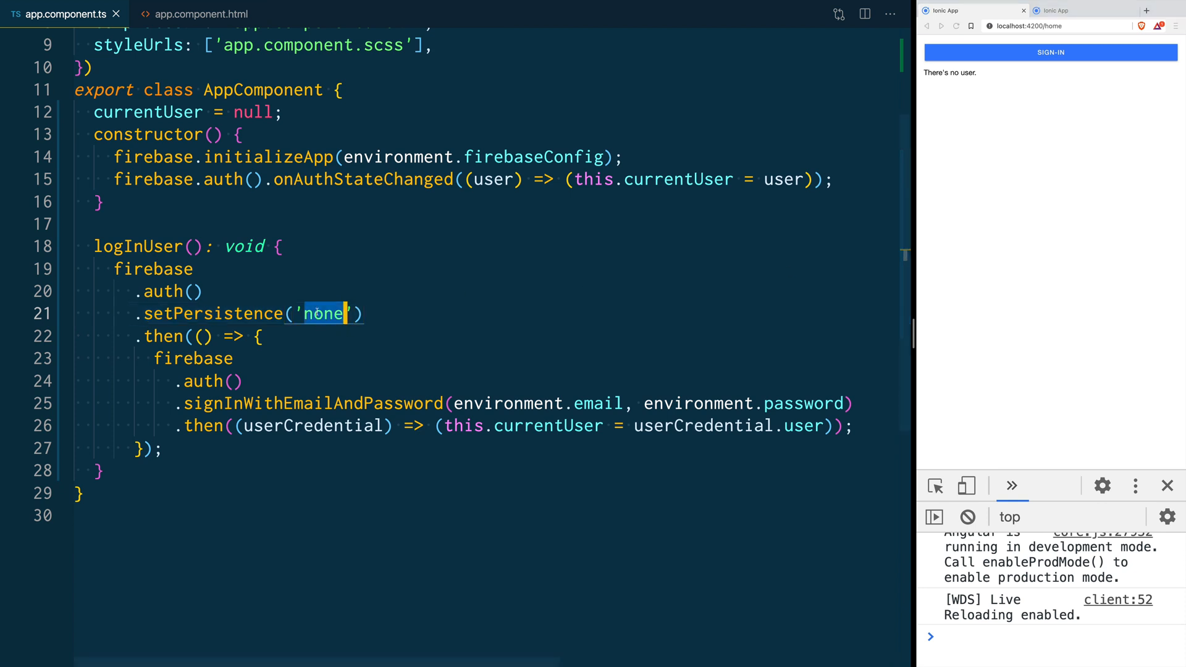
- Set persistence to 'session', sign in, and reload to confirm the user stays signed in
{"action": "type", "text": "session"}
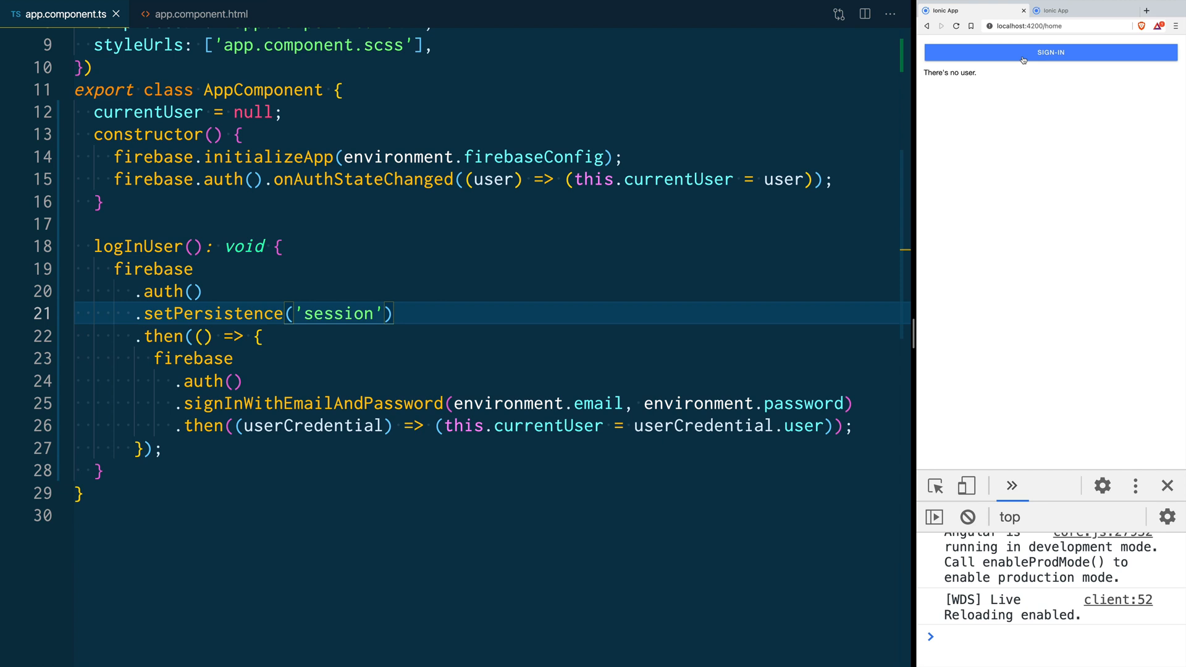
{"action": "left_click", "coordinate": [1050, 51]}
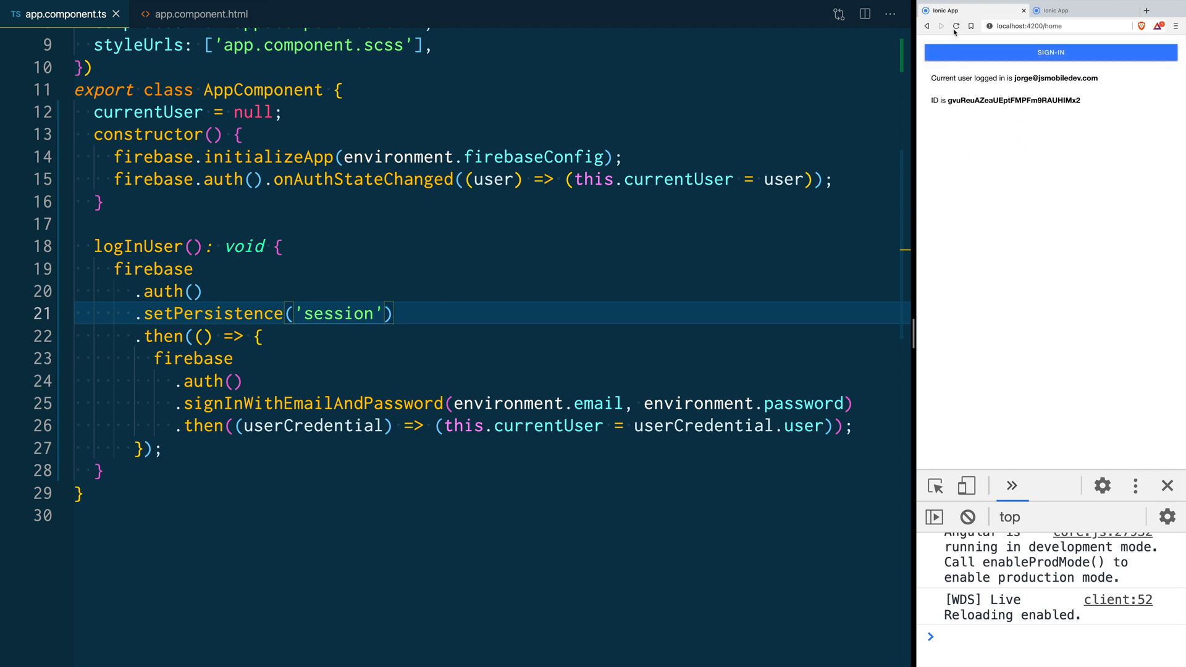
{"action": "left_click", "coordinate": [956, 26]}
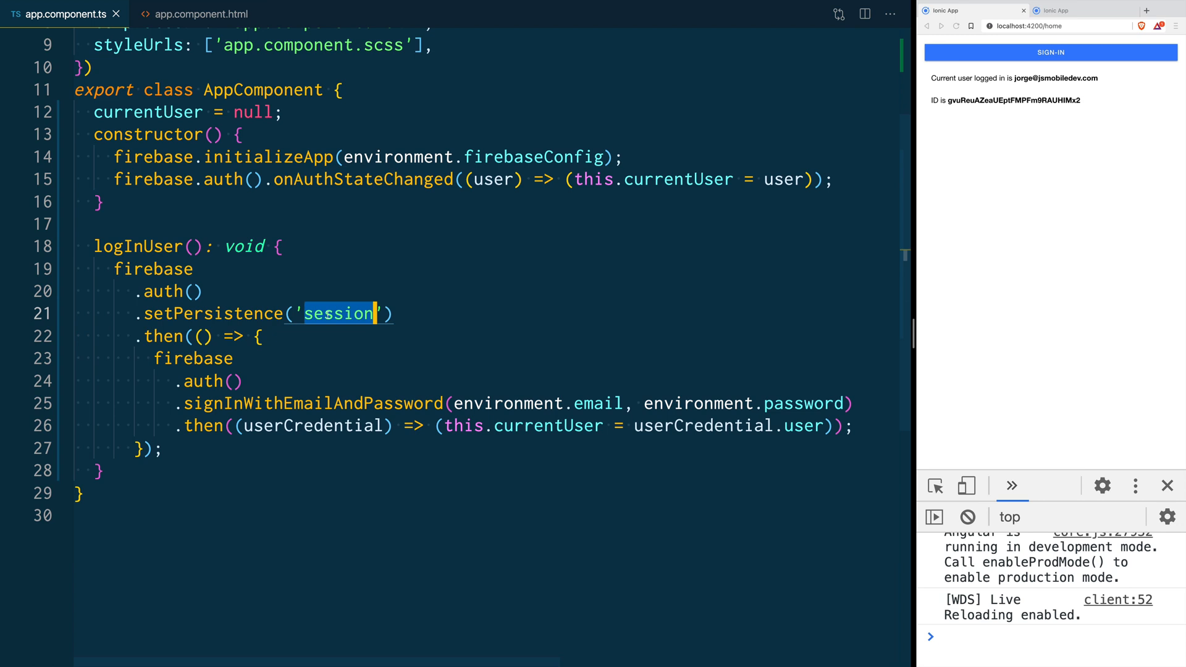
- Set persistence to 'local', sign in, and open localhost:4200/home in a new tab
{"action": "type", "text": "local"}
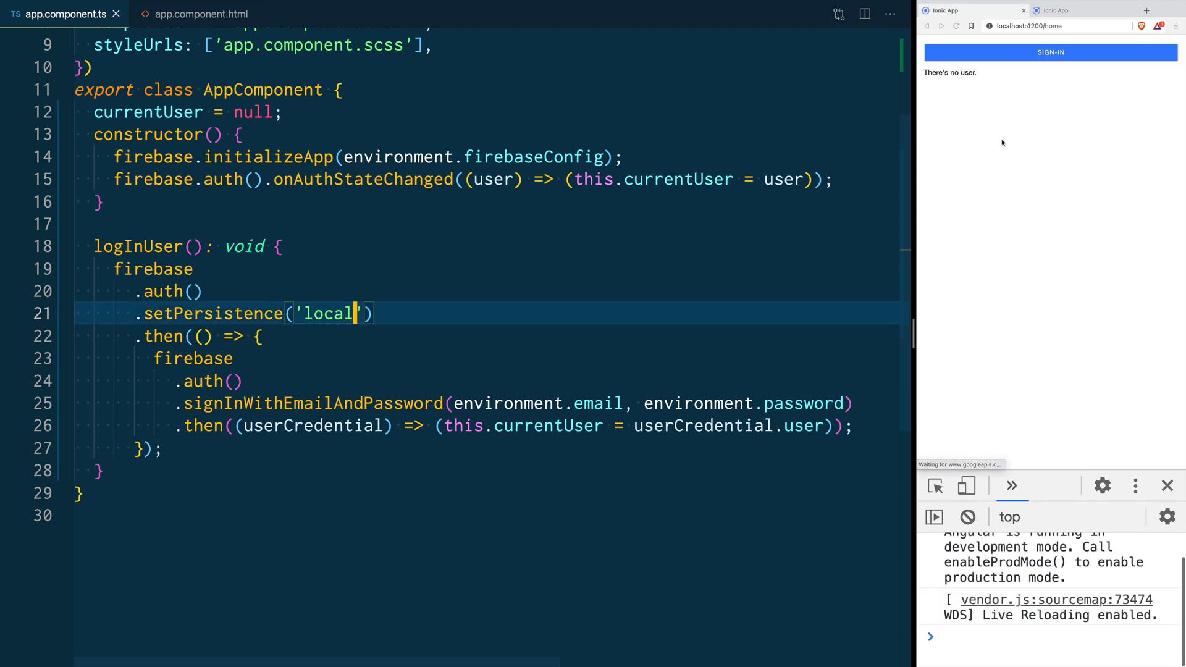
{"action": "left_click", "coordinate": [1051, 52]}
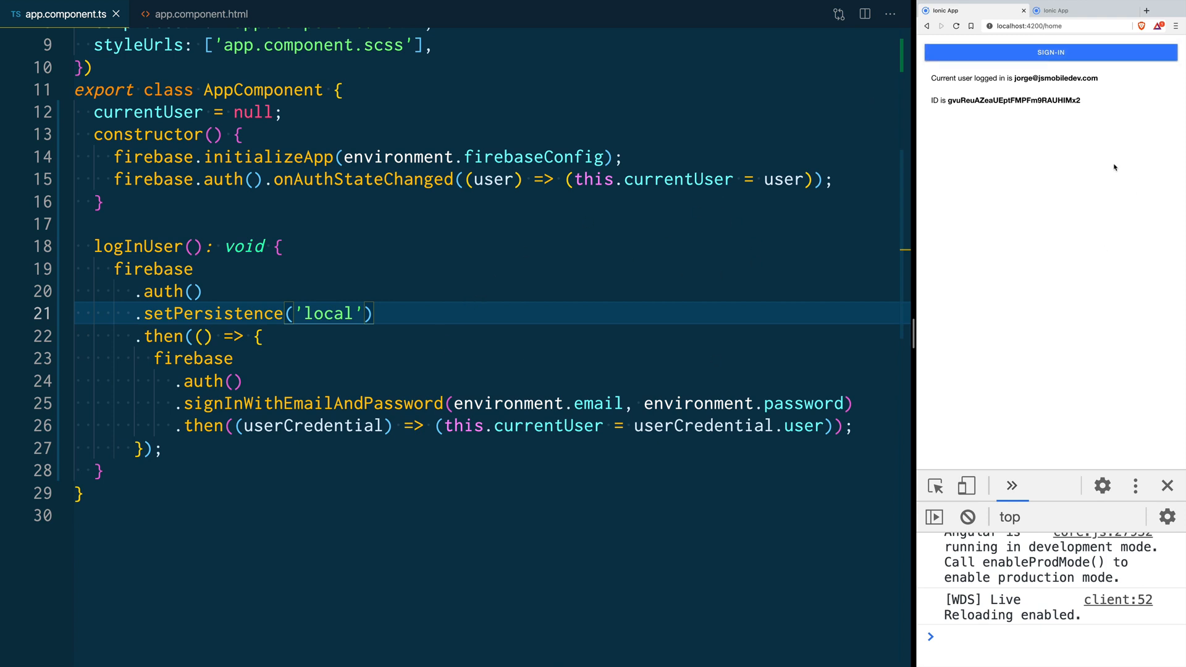
{"action": "mouse_move", "coordinate": [1042, 145]}
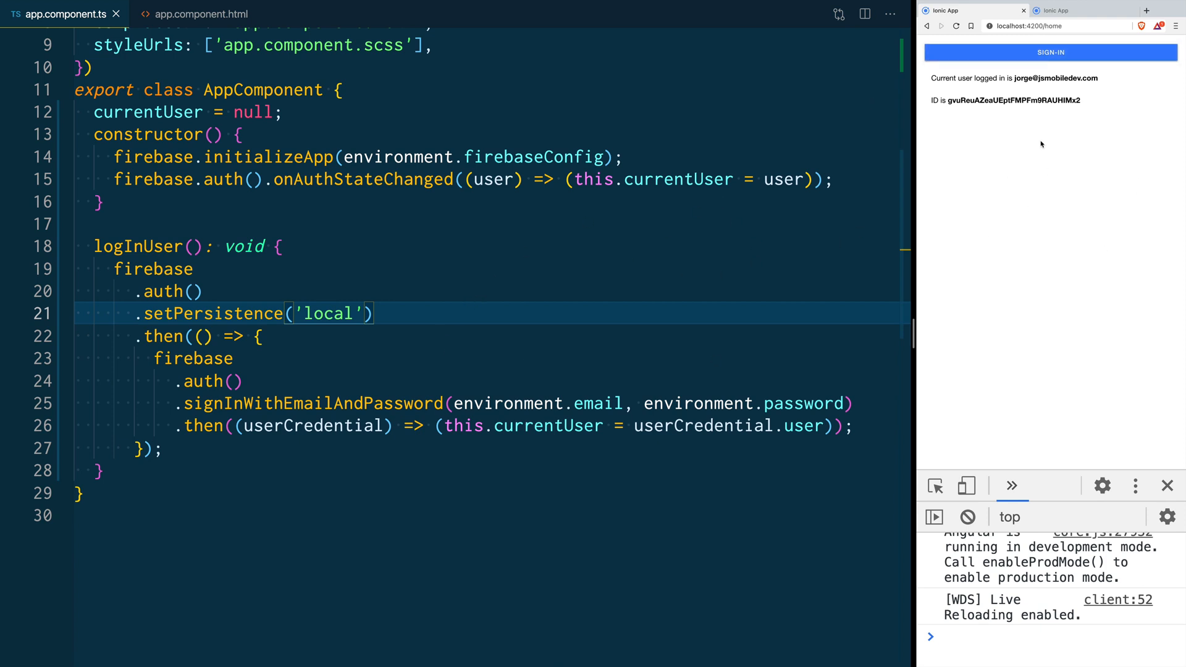
{"action": "left_click", "coordinate": [957, 26]}
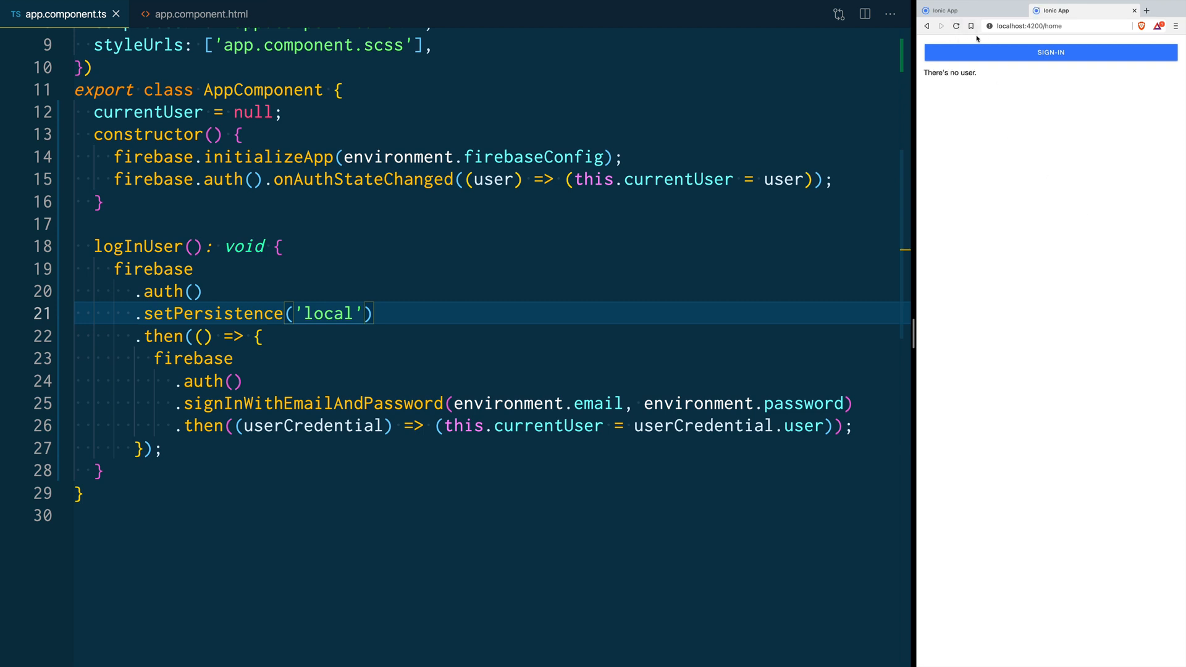
{"action": "left_click", "coordinate": [1105, 10]}
{"action": "type", "text": "local"}
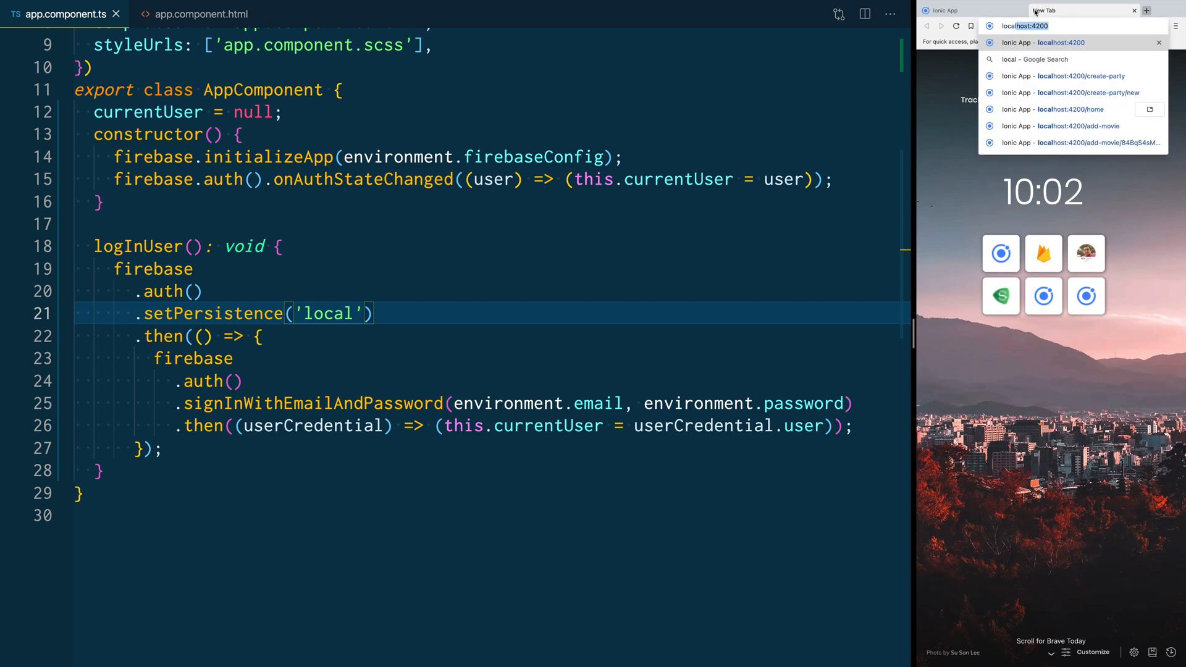
{"action": "left_click", "coordinate": [1058, 109]}
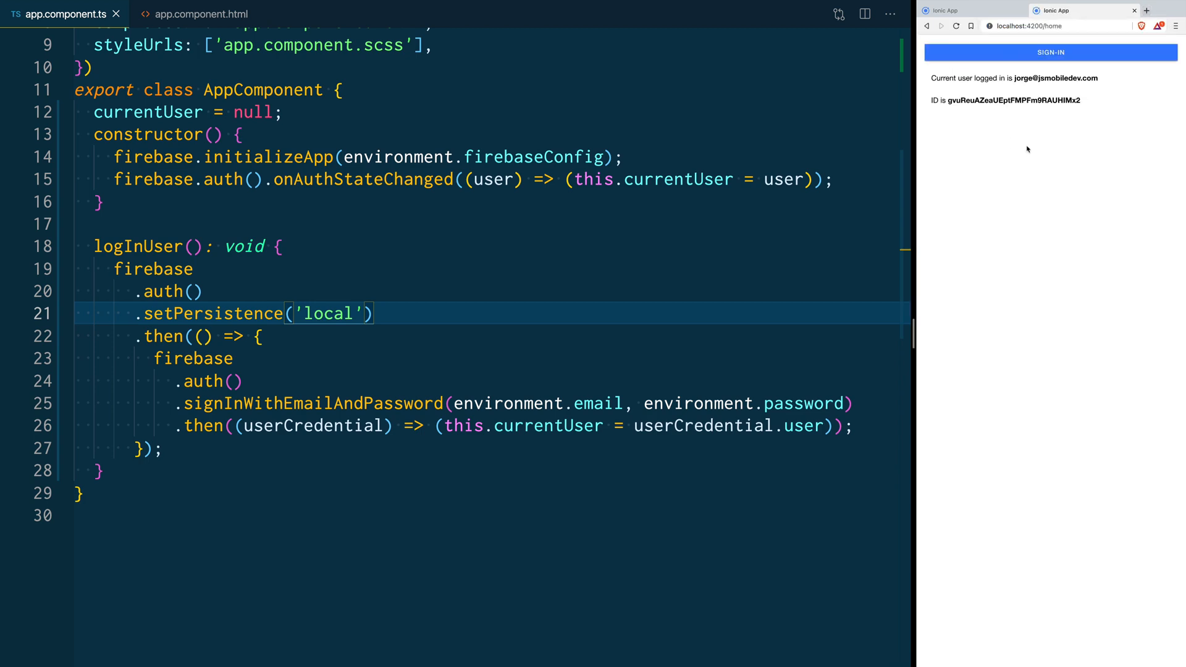